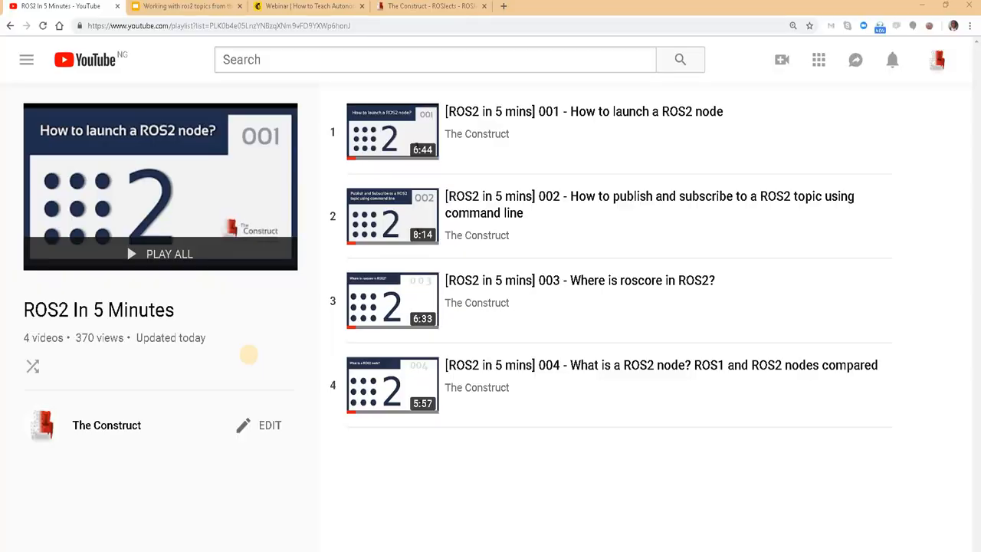
- Review The Construct's ROS2 In 5 Minutes playlist and settle on the ros2 topics slide
double_click(150, 309)
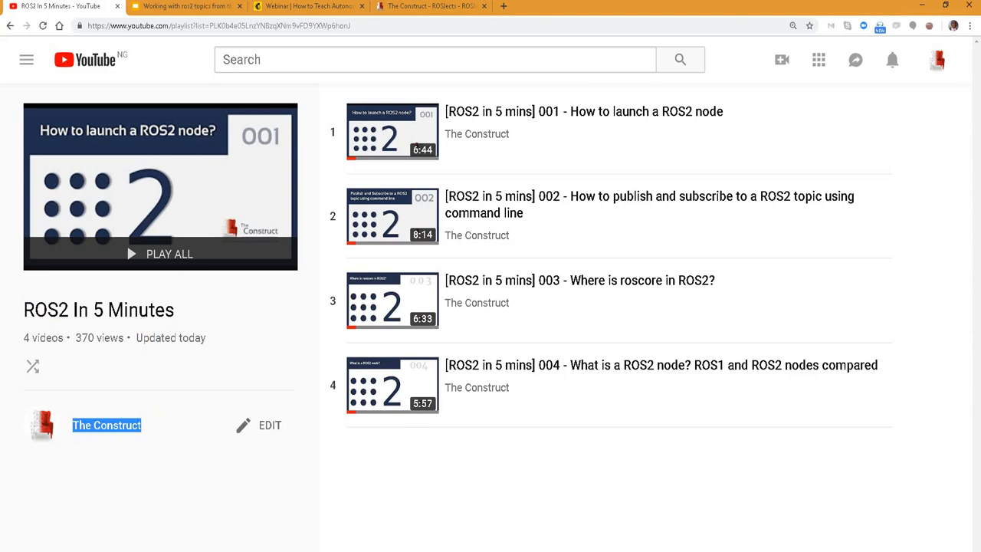
left_click(187, 6)
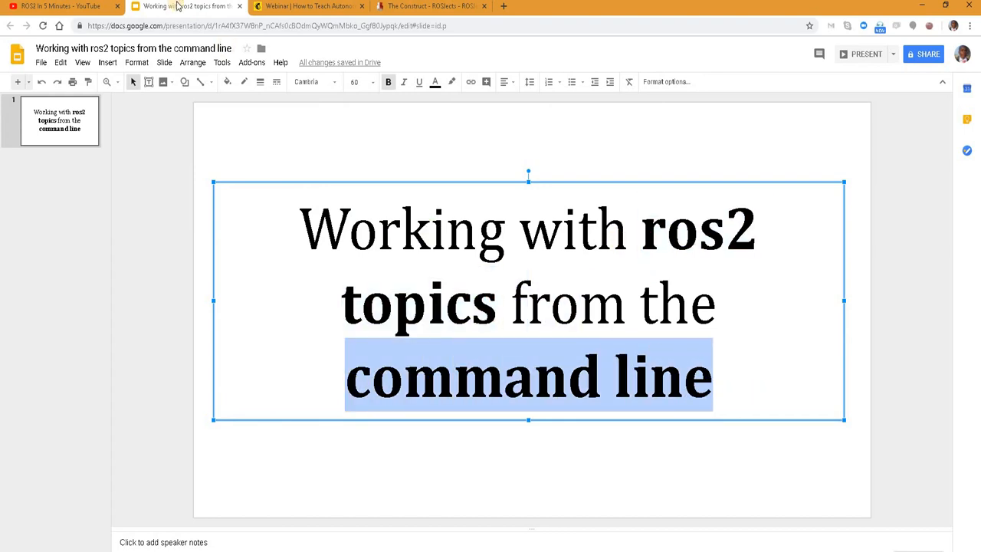
left_click(60, 6)
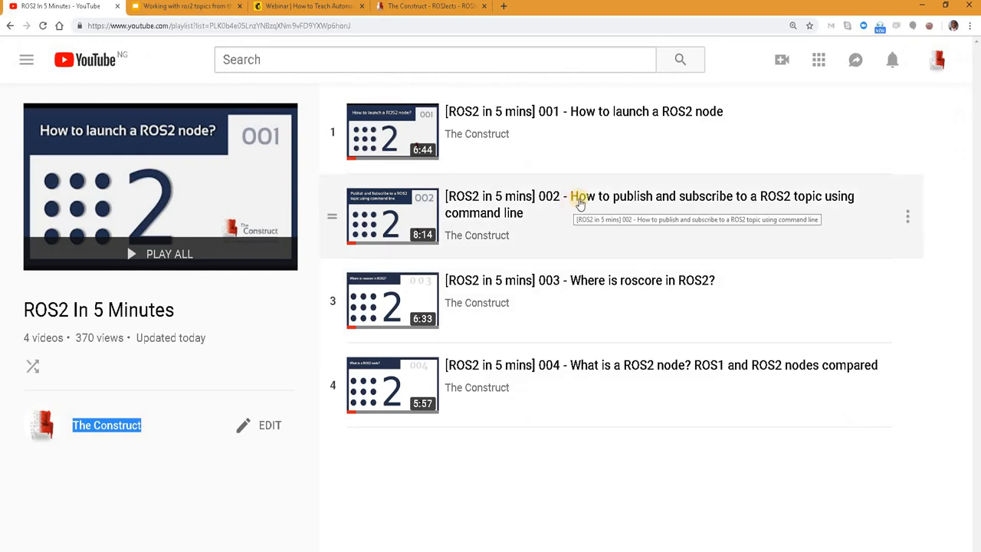
mouse_move(637, 199)
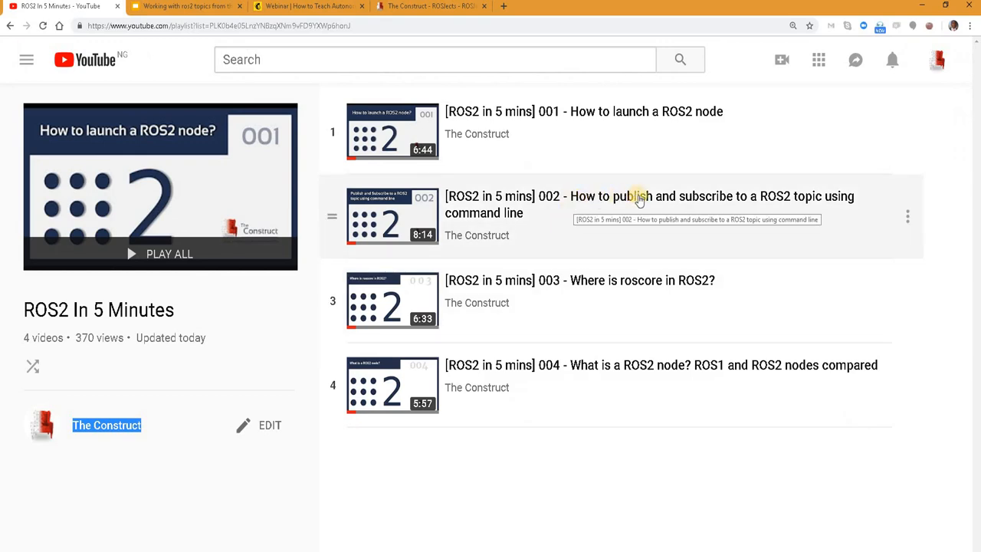
mouse_move(848, 201)
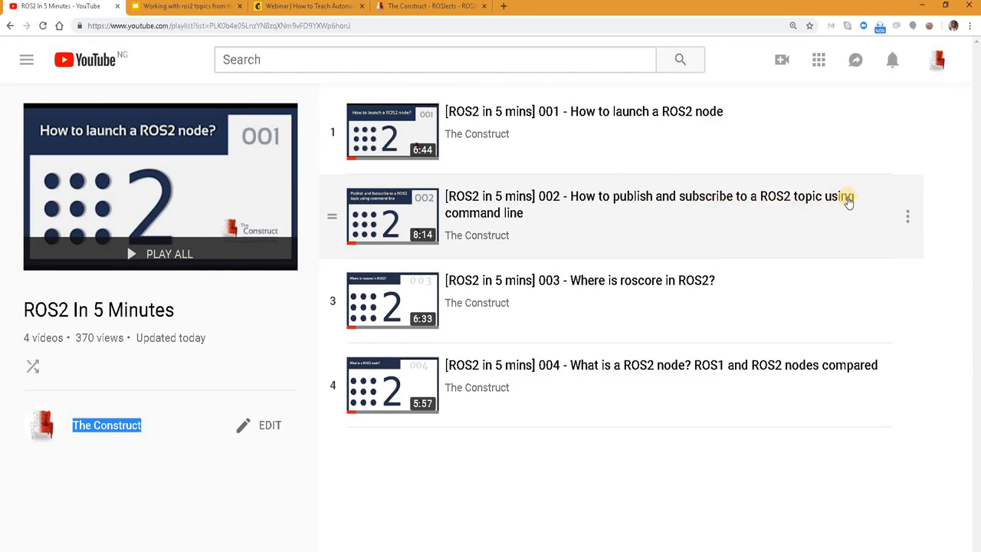
mouse_move(542, 227)
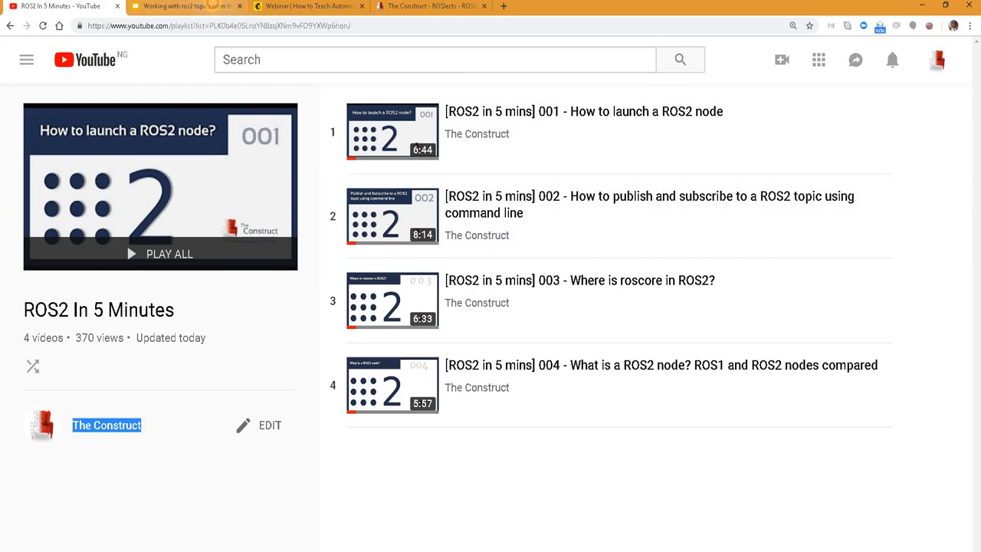
left_click(184, 6)
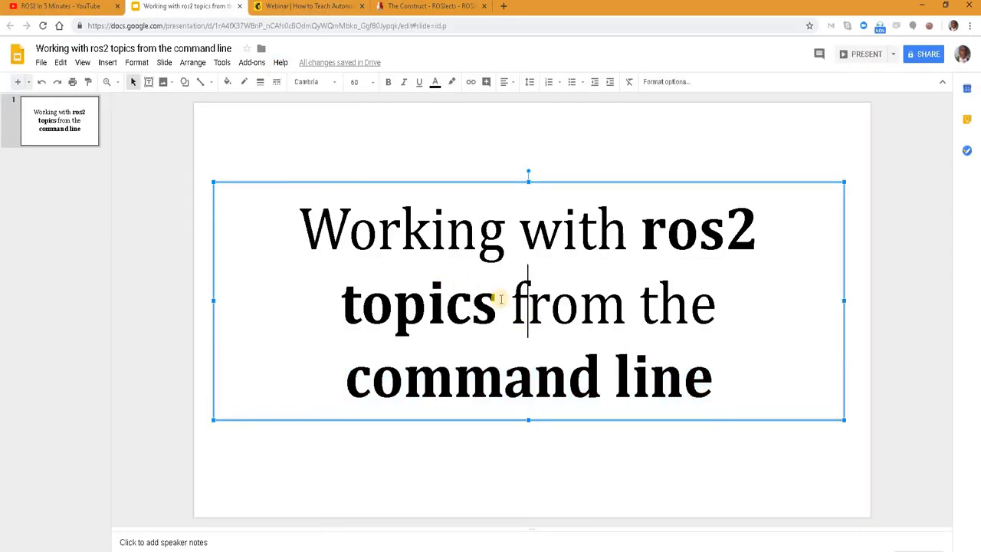
- Read the Autonomous Mobile Robots webinar page, highlighting its title, description and date
left_click(306, 6)
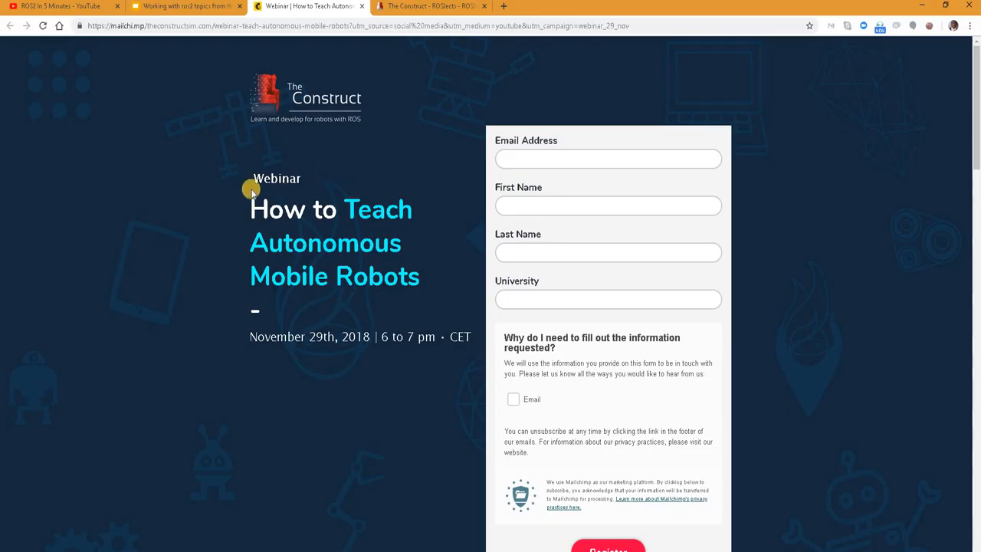
mouse_move(250, 211)
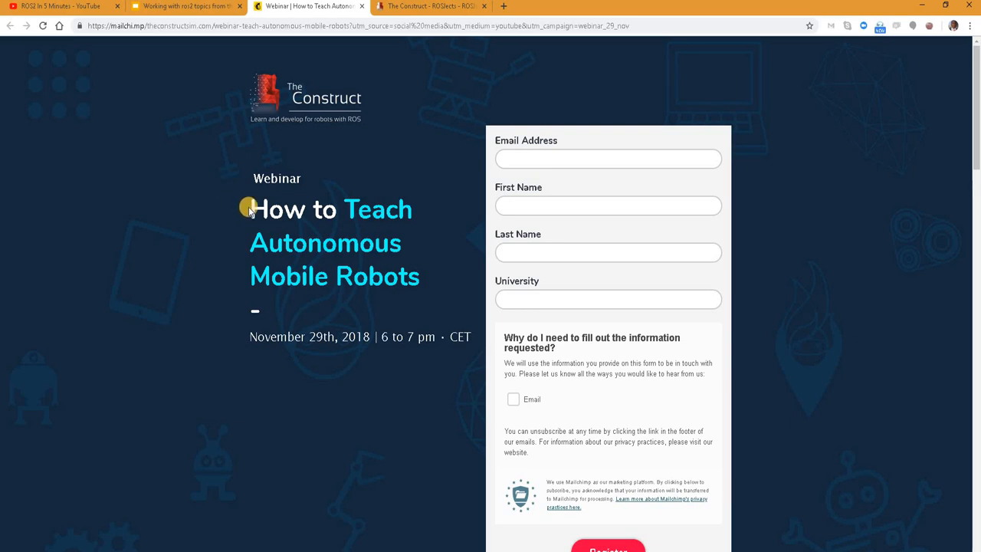
left_click_drag(252, 209, 390, 244)
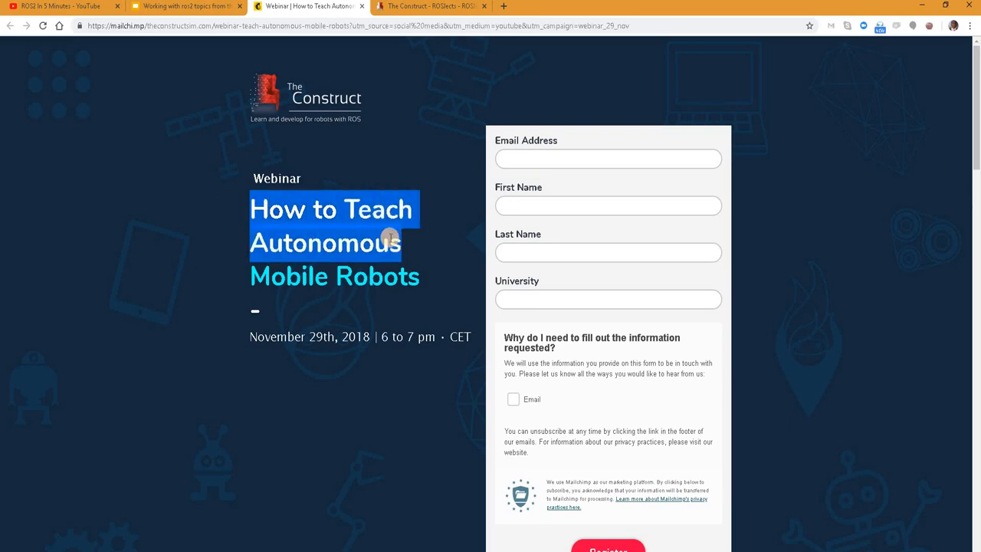
mouse_move(371, 239)
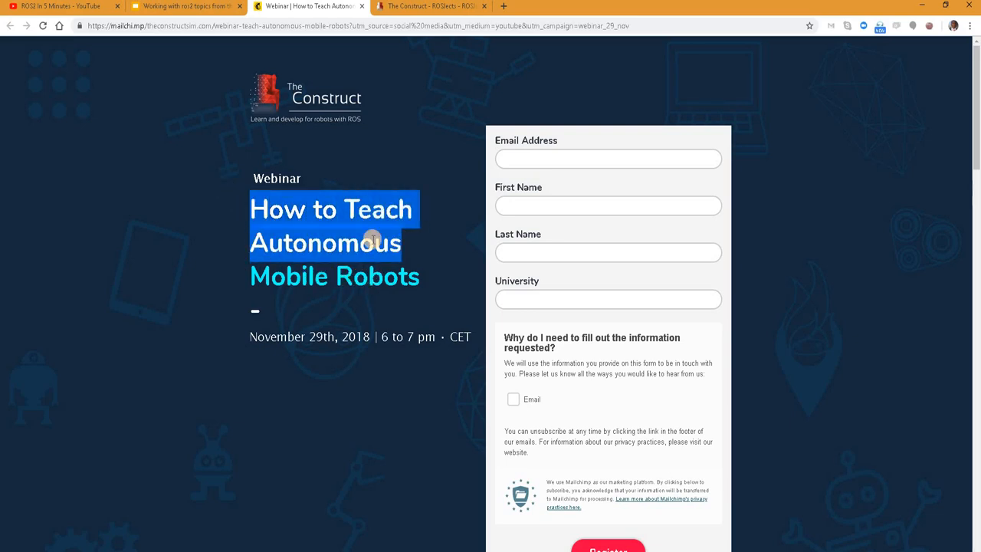
scroll("down", 3)
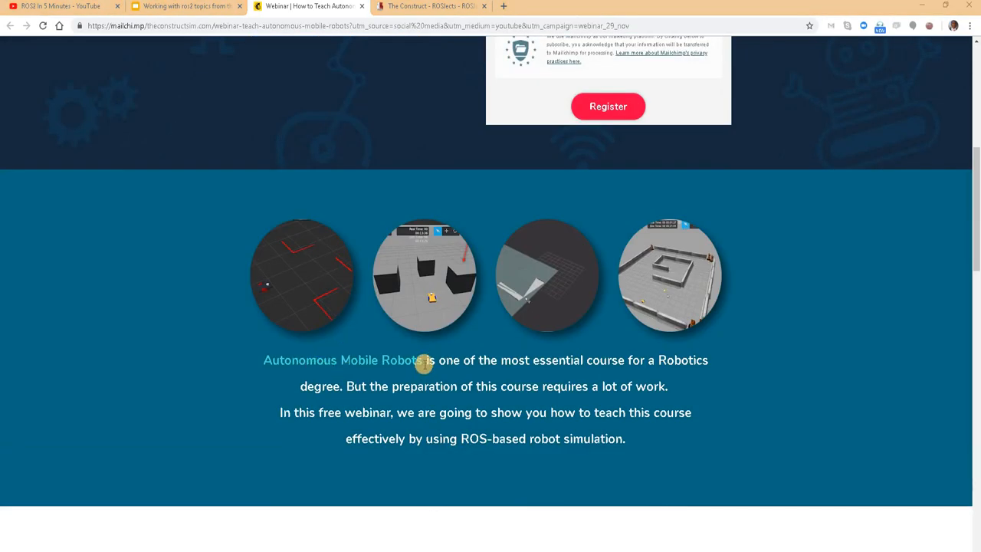
left_click_drag(423, 360, 719, 360)
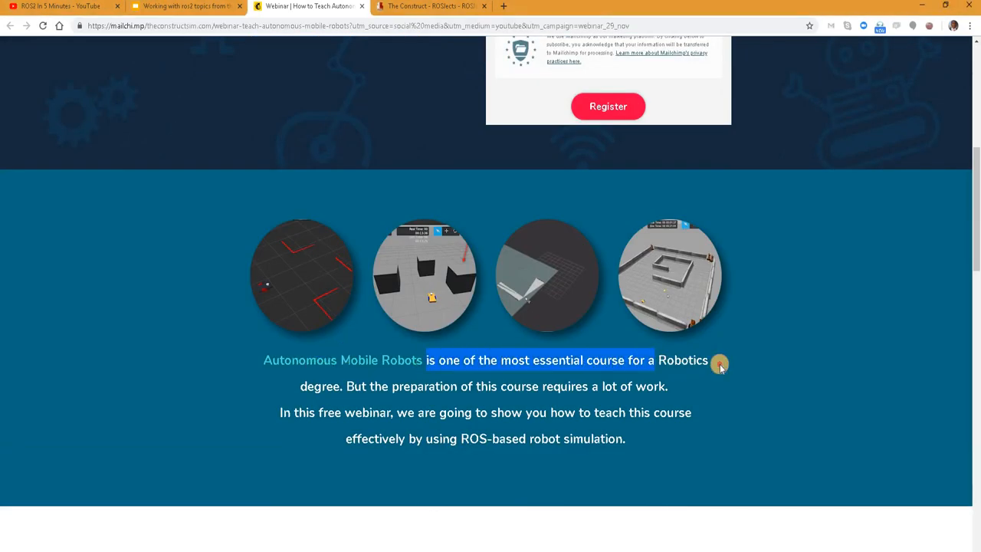
left_click_drag(718, 365, 340, 392)
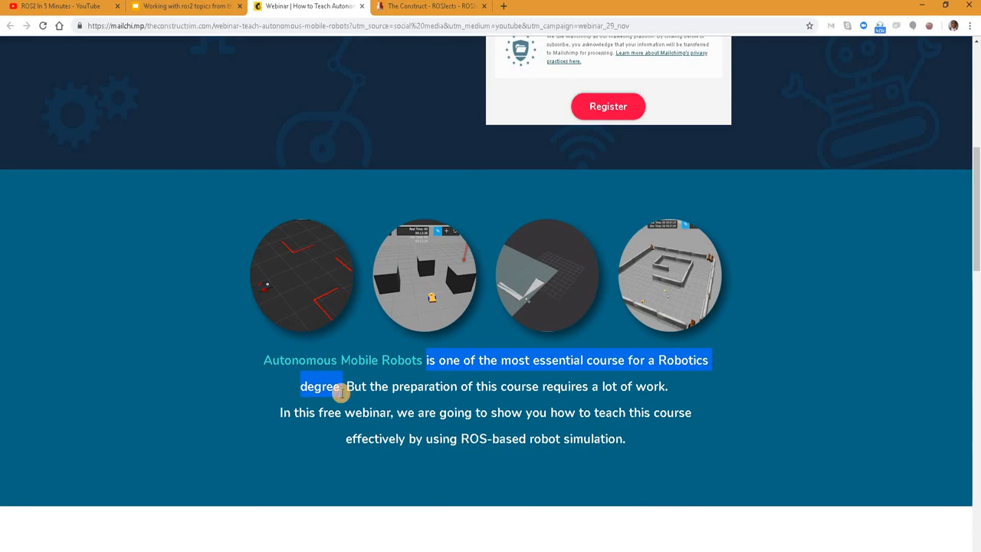
mouse_move(631, 430)
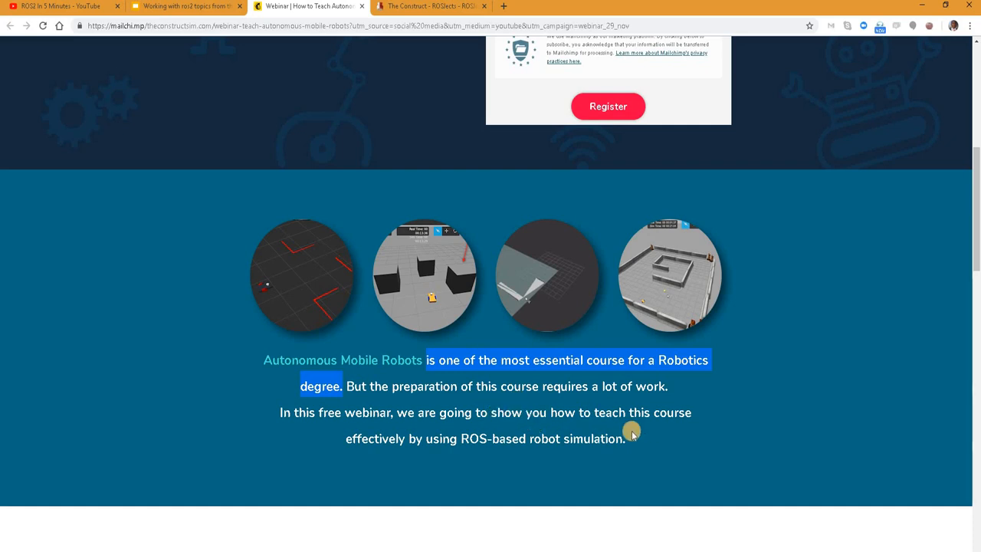
left_click_drag(631, 429, 408, 414)
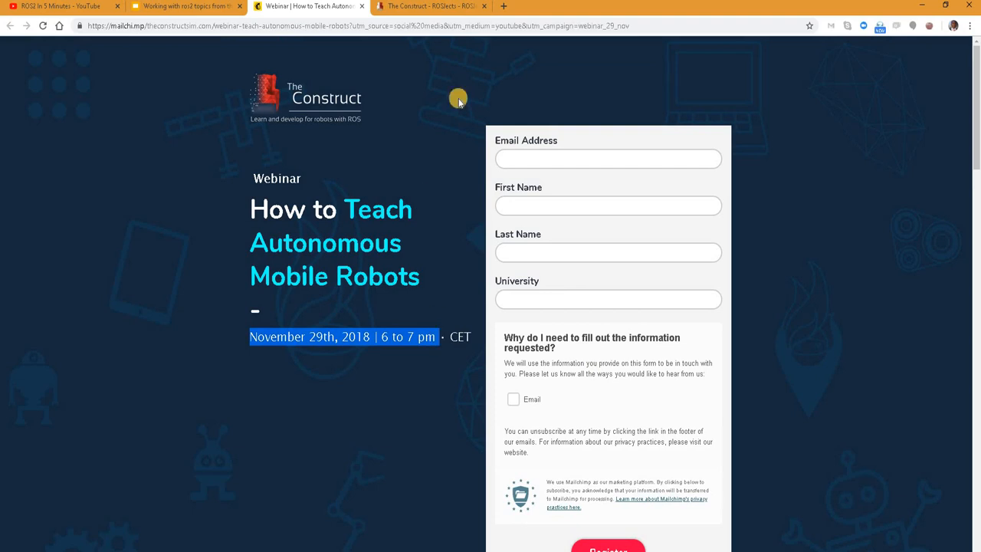
- Move over to the ROS Development Studio project list
left_click(429, 6)
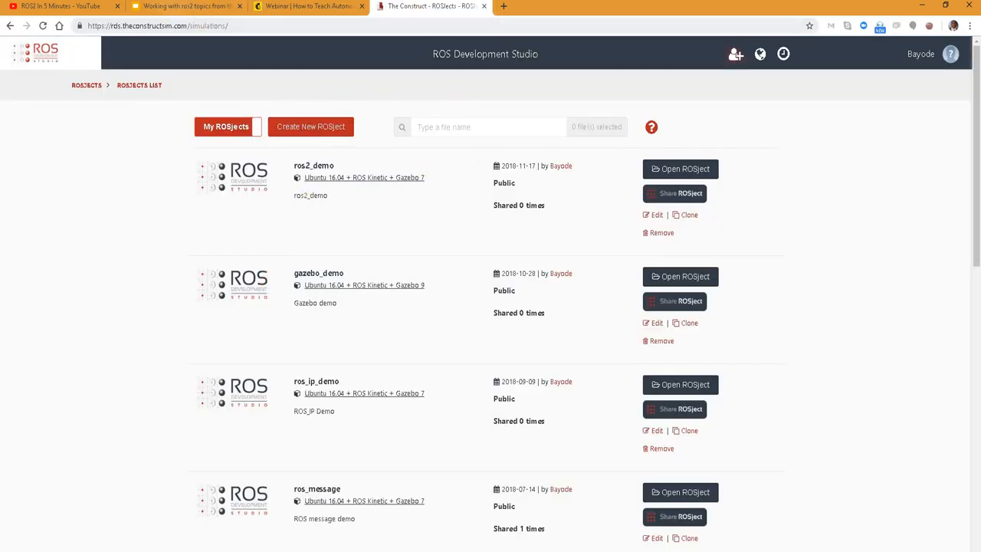
- Glance at the slides, then confirm opening the ros2_demo ROSject from the project list
left_click(184, 6)
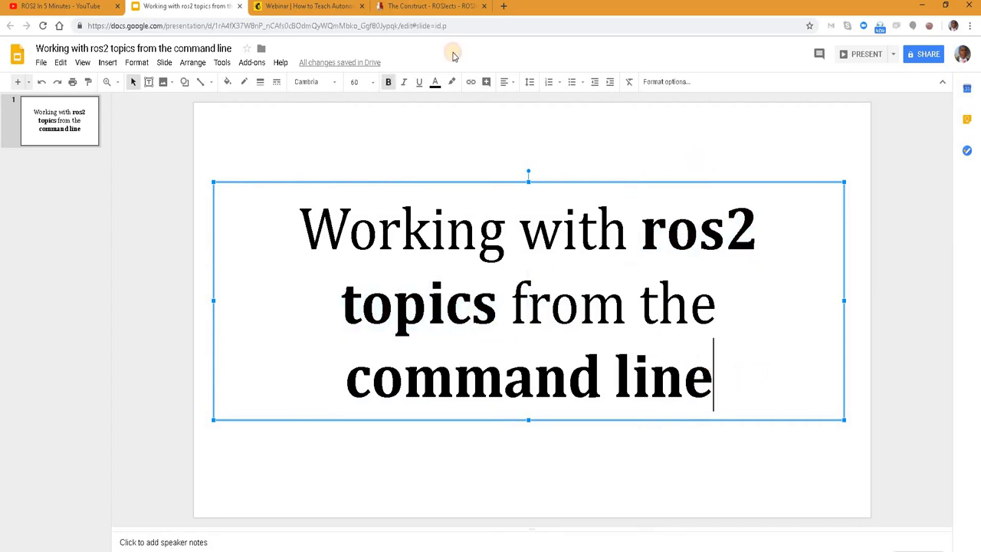
left_click(432, 6)
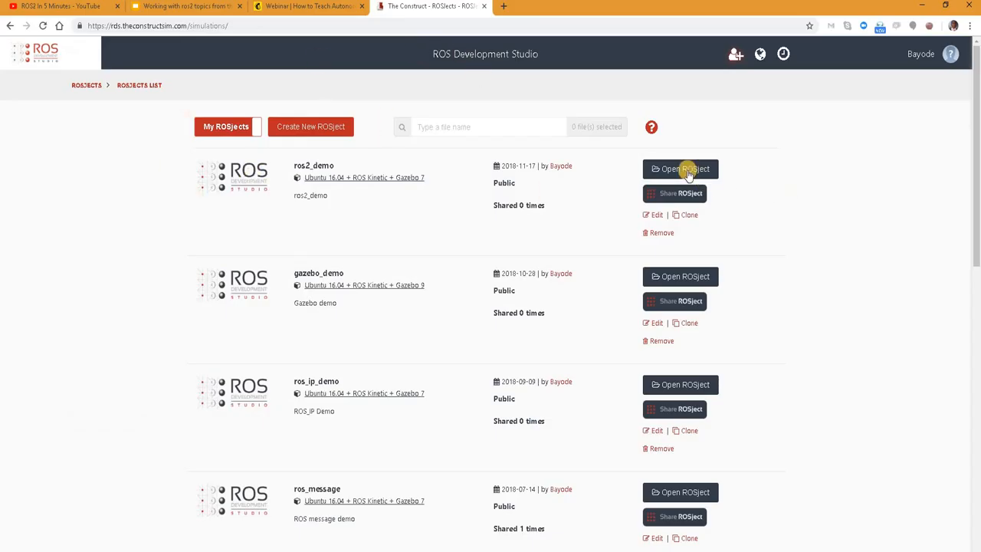
mouse_move(297, 166)
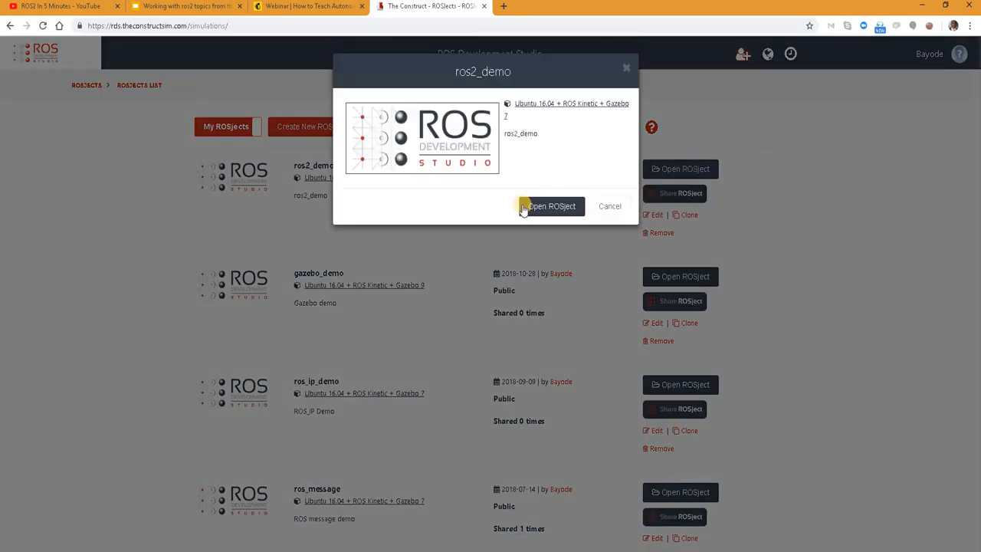
left_click(551, 205)
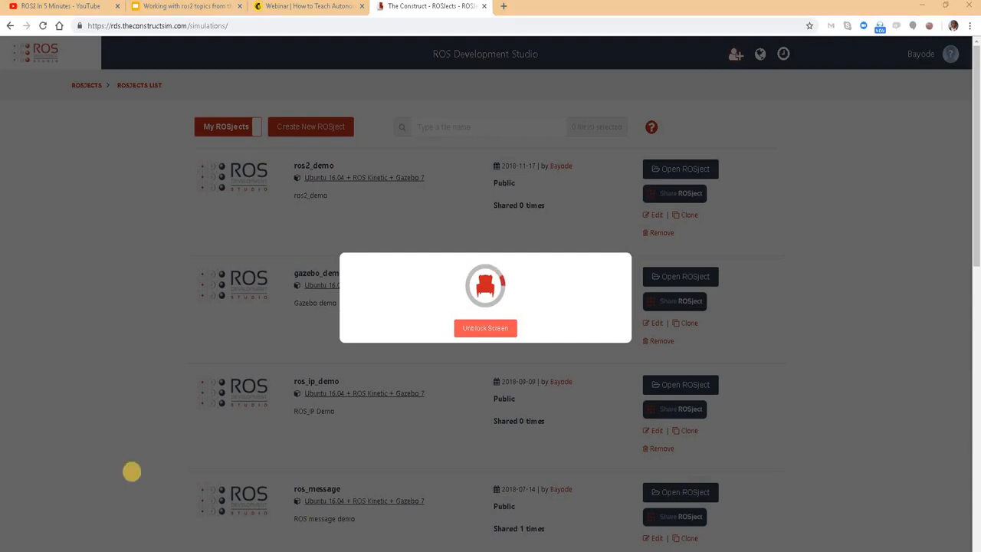
- Run ros2 topic -h in the first shell to list the topic subcommands
left_click(484, 328)
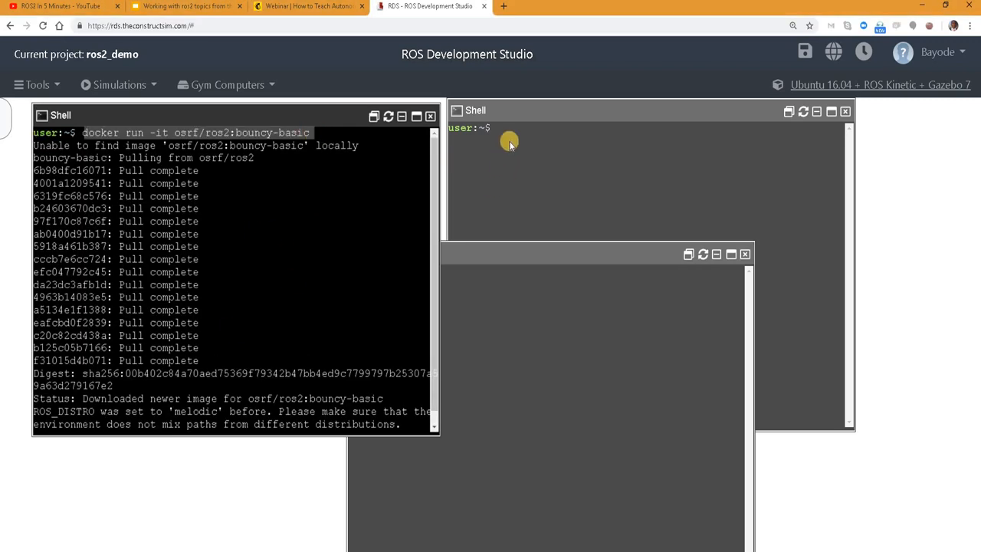
right_click(509, 143)
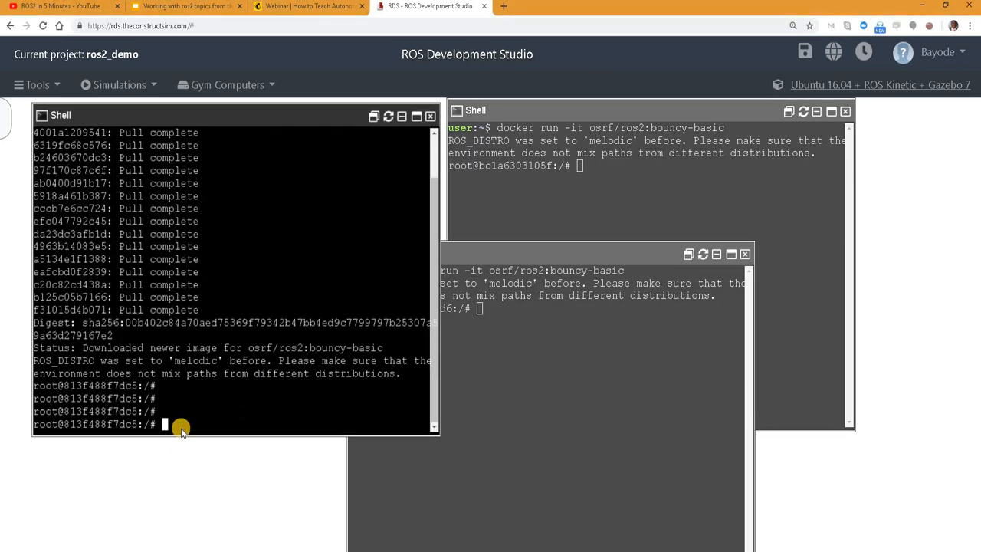
type("ros2")
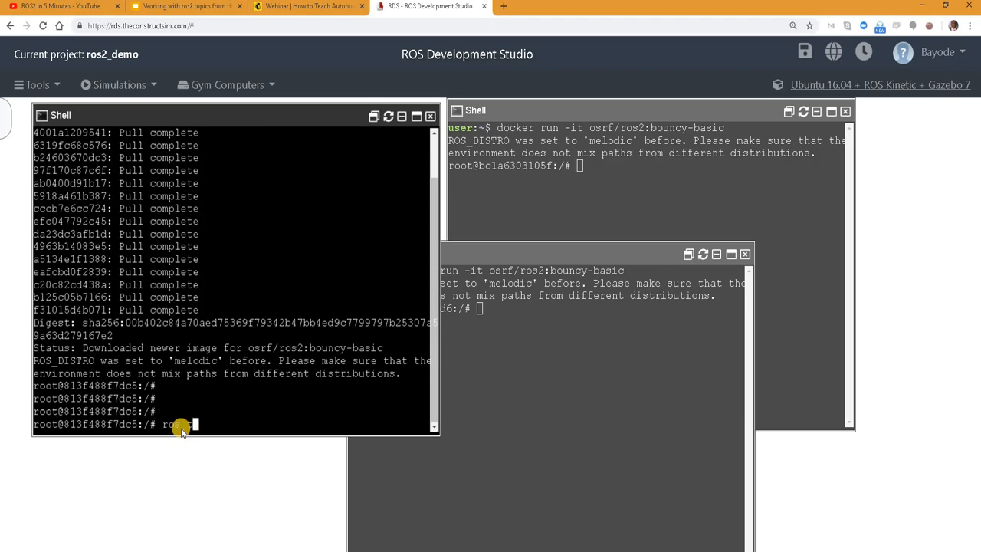
type("topic -h")
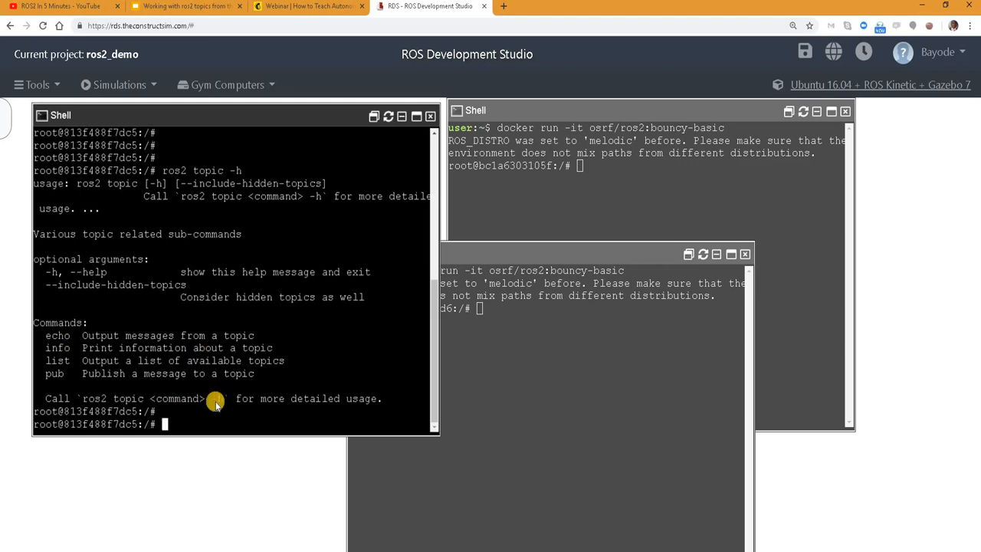
- List the available topics with ros2 topic list in the first shell
type("ros2")
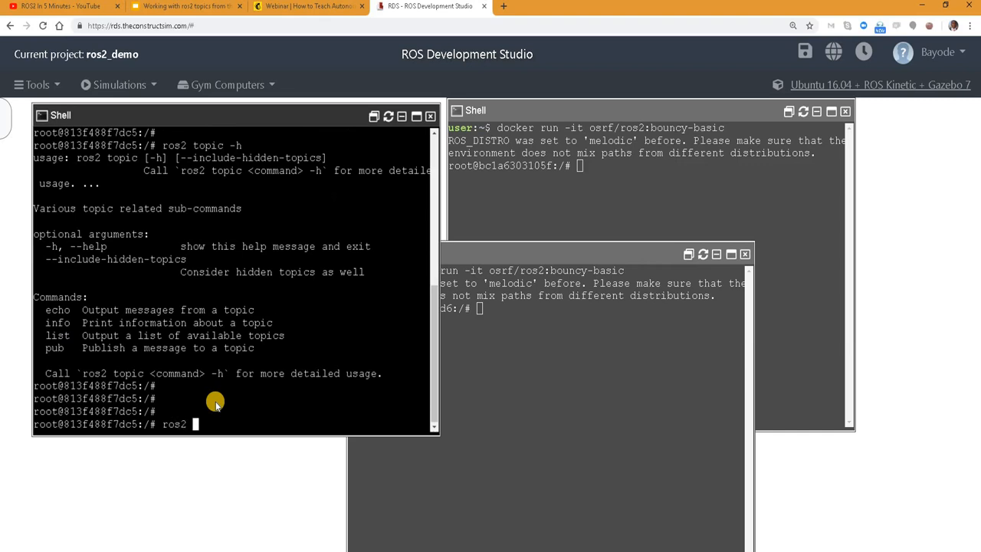
type("topic list")
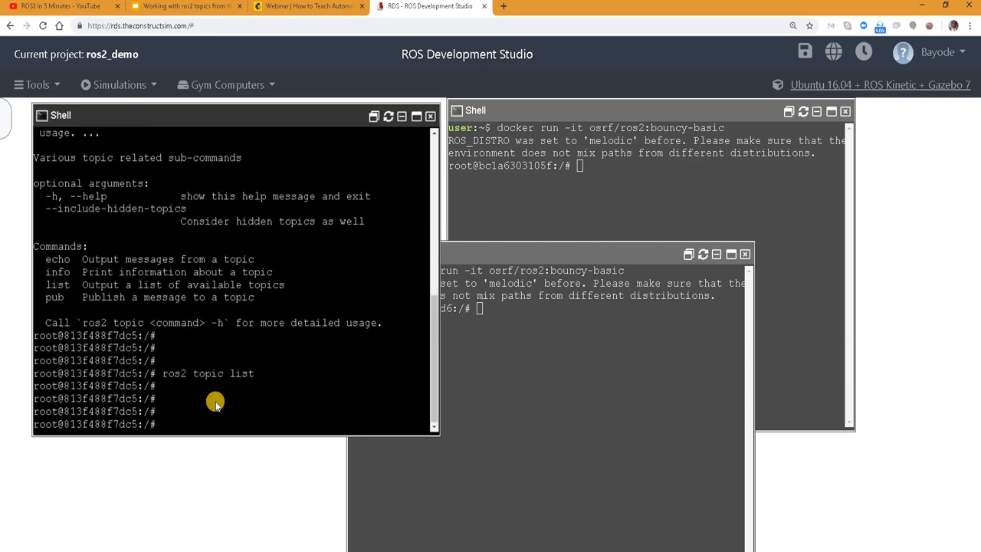
- Publish std_msgs/String "data: Hello World" on /barbarians in a loop
type("ros2")
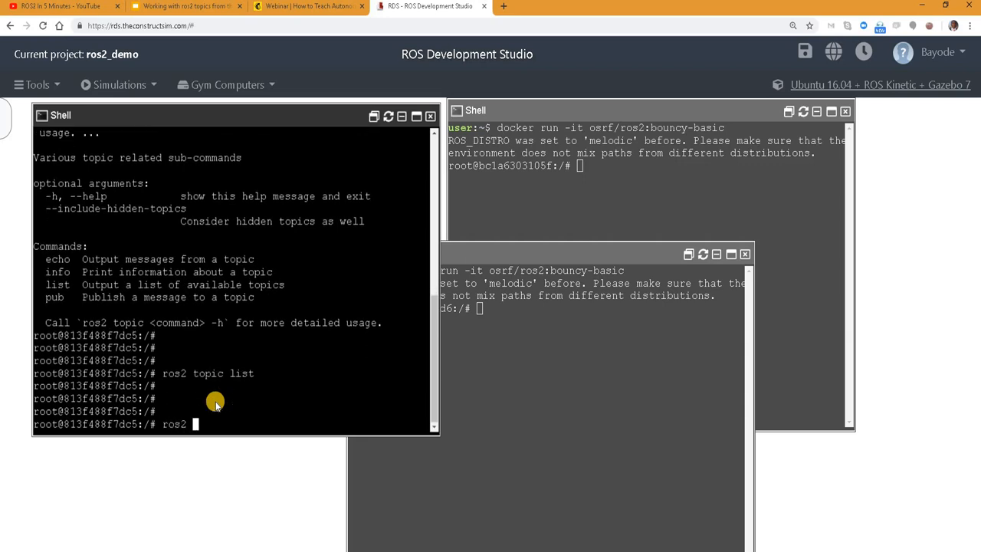
type("topic pub /barbarians std_msgs/String \"Hello World\"")
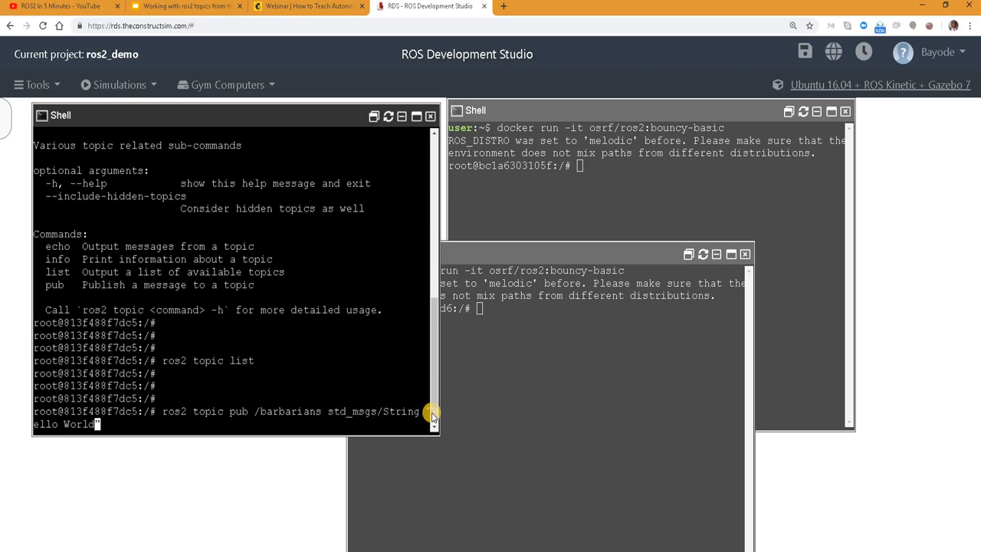
type("\"")
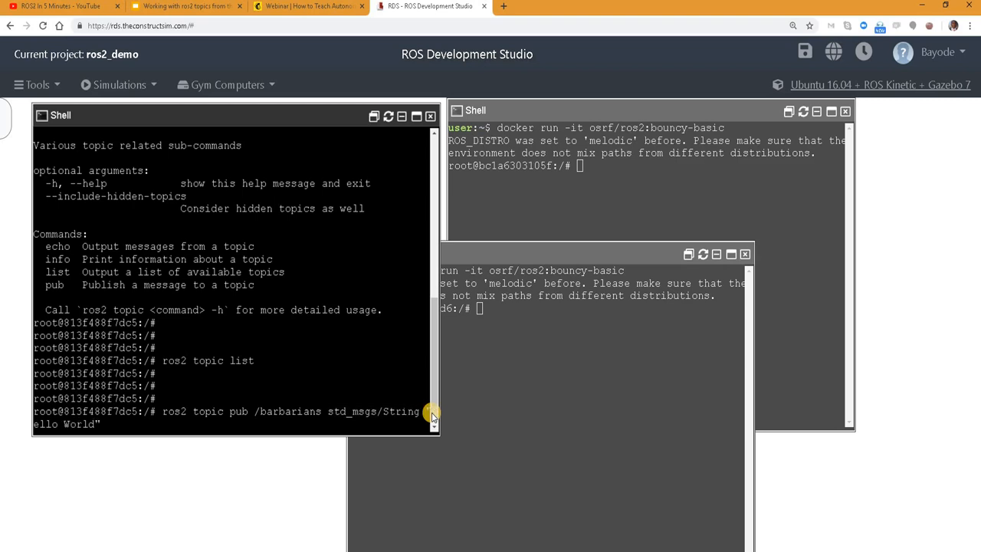
type("ata:")
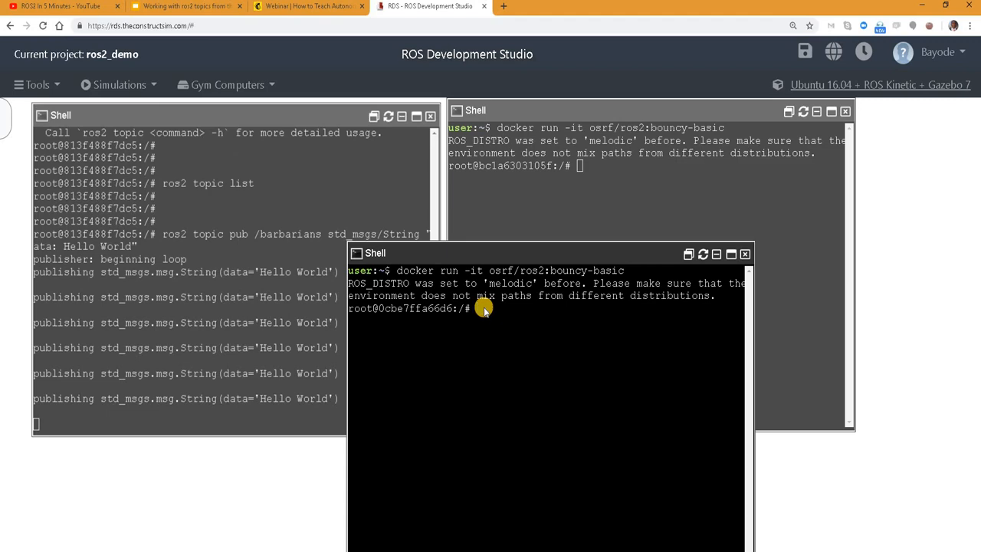
- In the third shell, list topics and show ros2 topic info /barbarians with one publisher
type("ros2 topic")
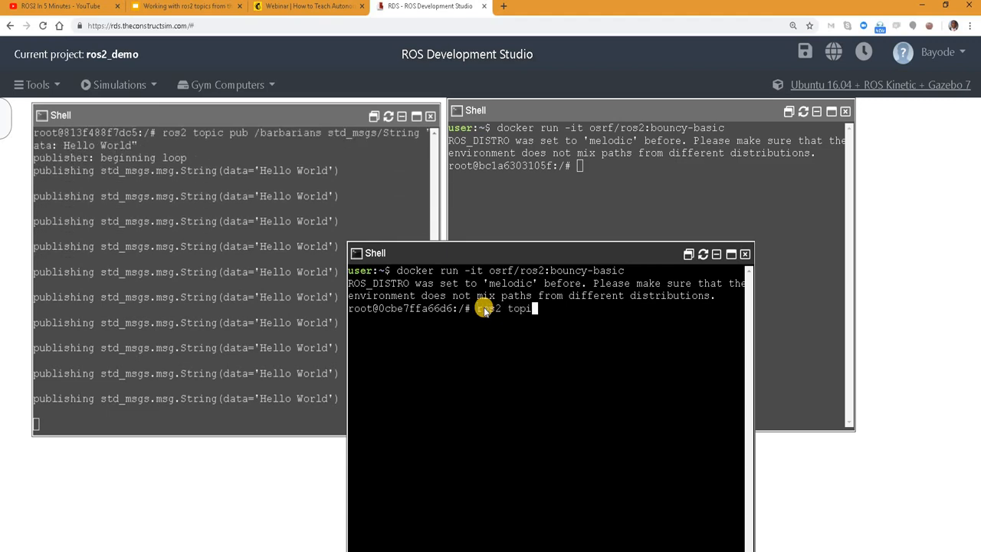
type("list")
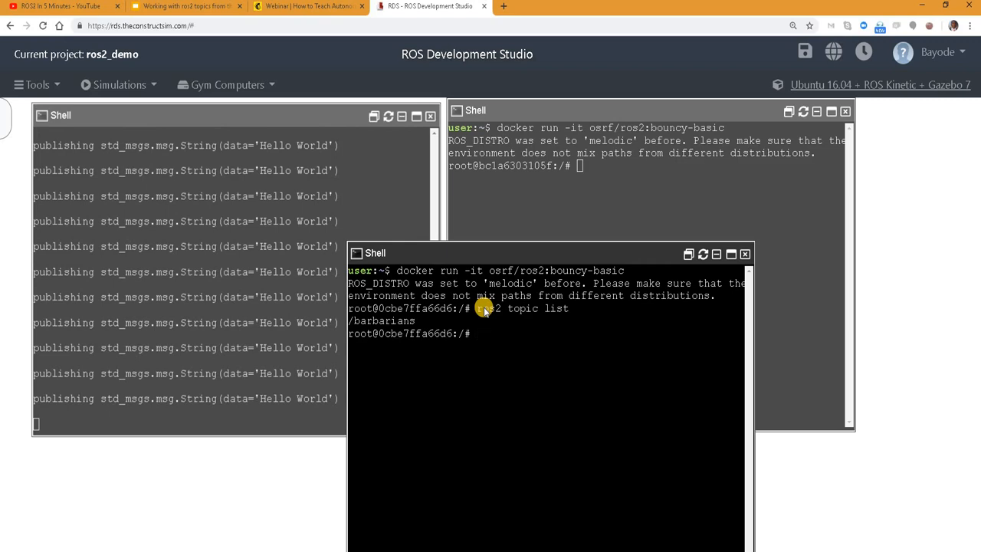
type("ros2 t")
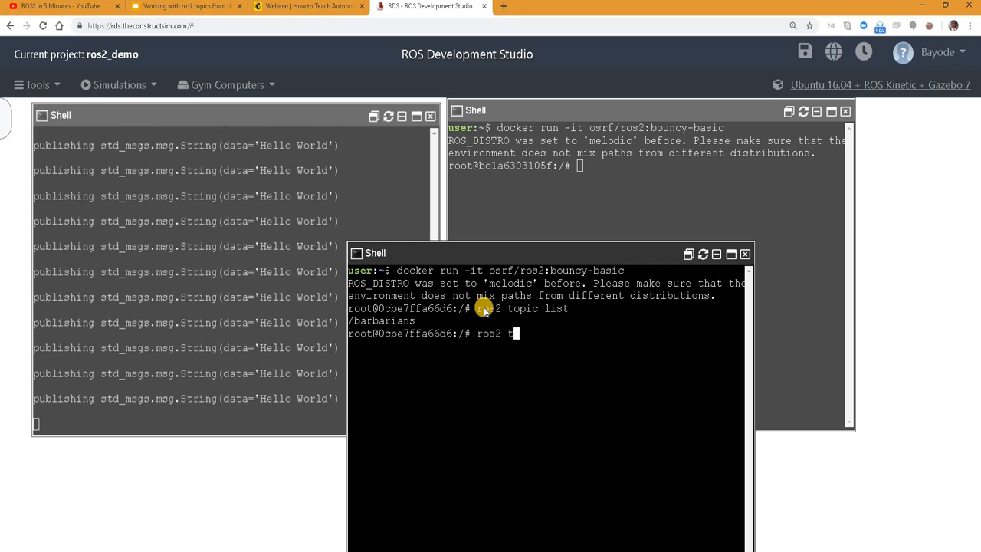
type("iinf")
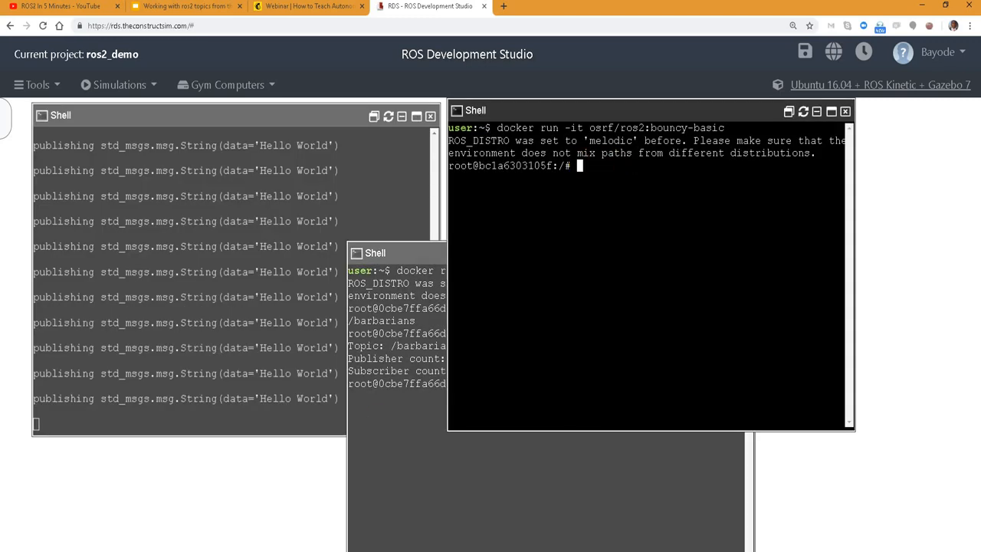
- Publish "data: Hello Barbs" on /barbarians from the second shell and recheck info showing two publishers
type("ros2 topic pub /barbarians std_msgs/String \"data: Hello Barbs\"")
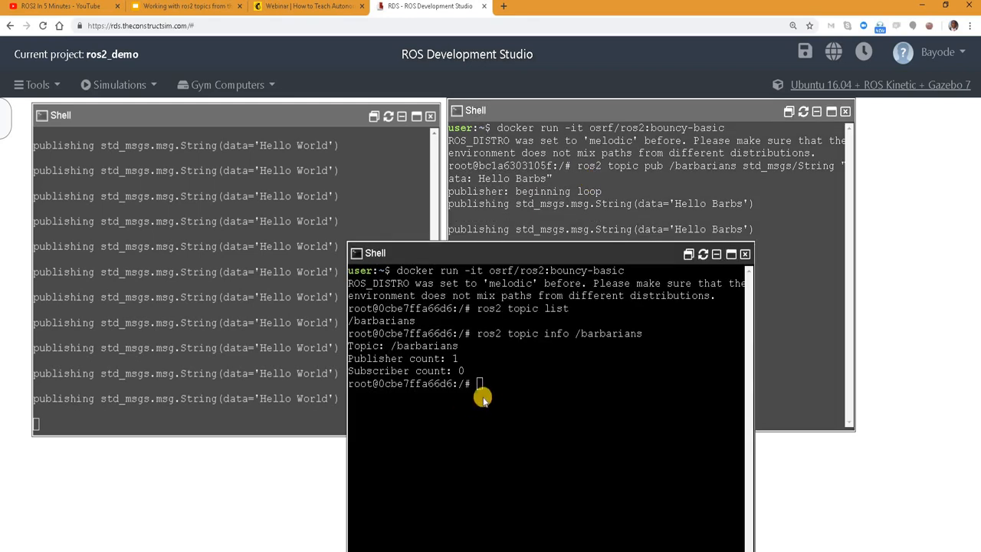
type("ros2 topic info /barbarians")
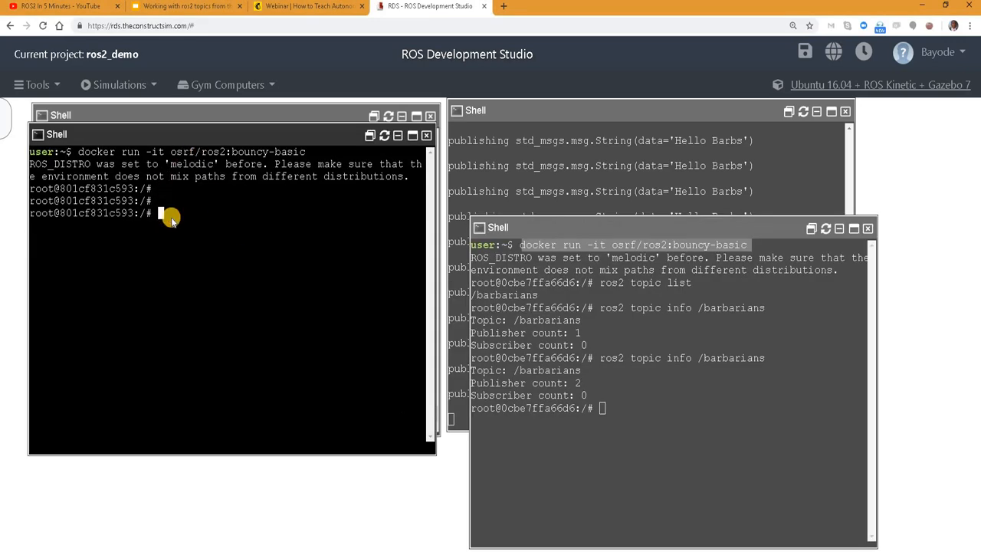
- Echo /barbarians in a fourth shell, showing Hello World and Hello Barbs, and recheck topic info
type("ros2 topic")
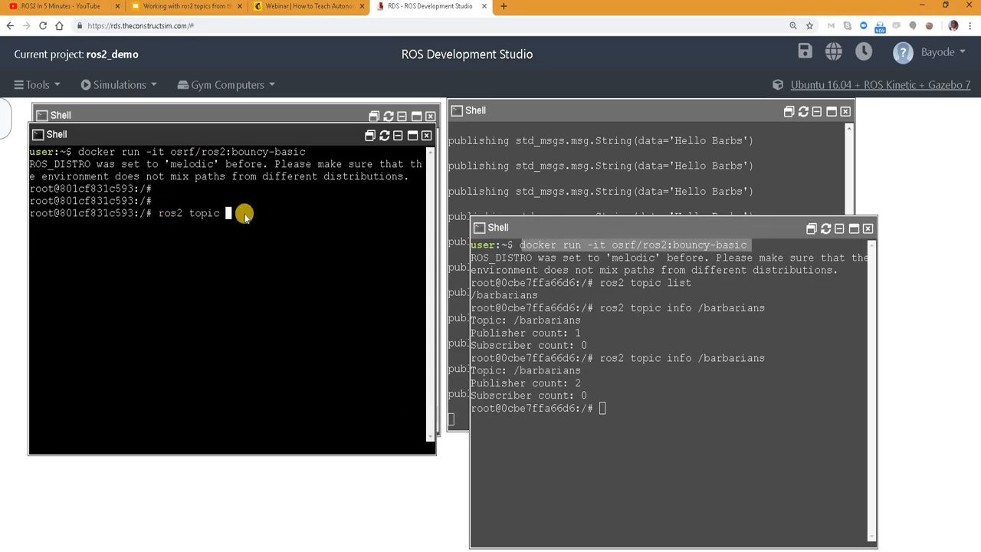
type("echo /barbarians")
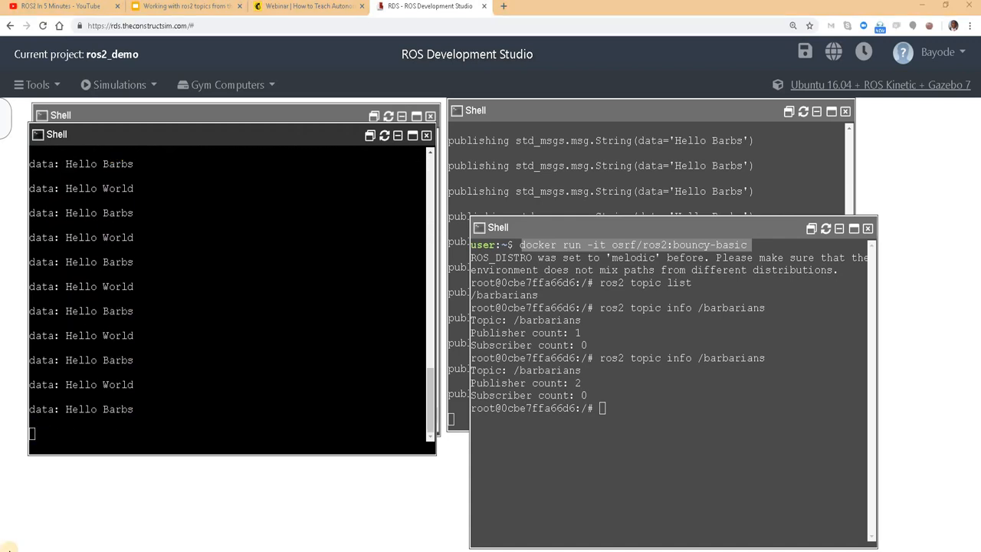
left_click(606, 426)
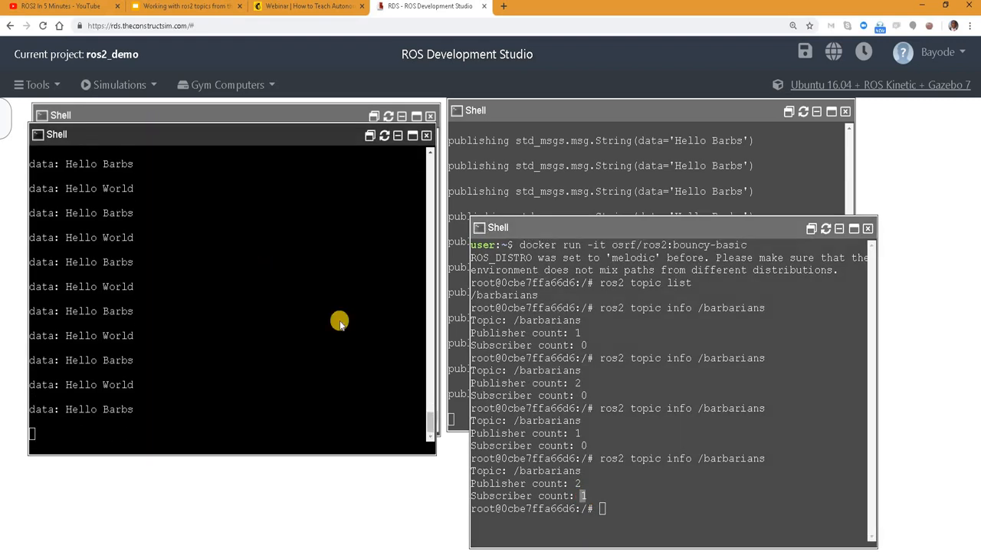
mouse_move(311, 224)
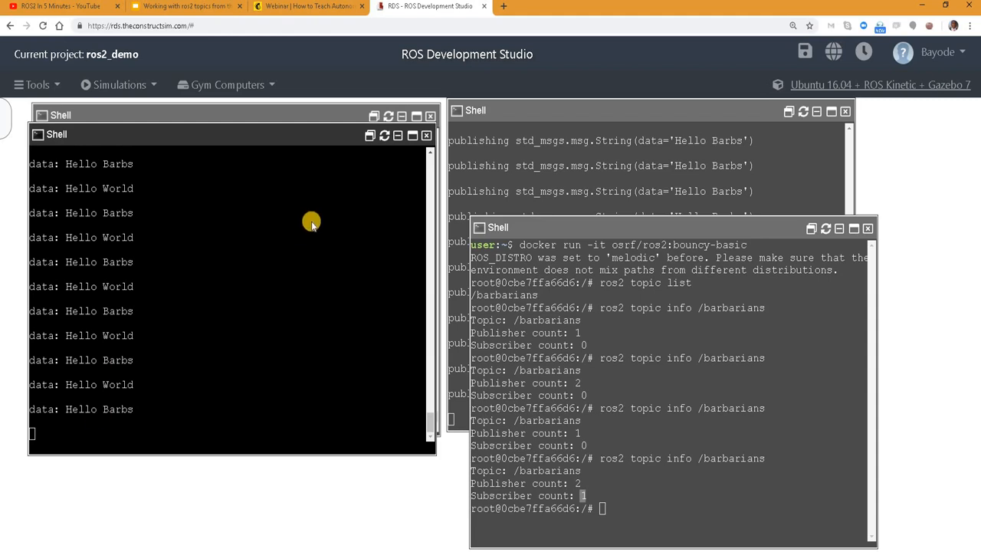
mouse_move(224, 67)
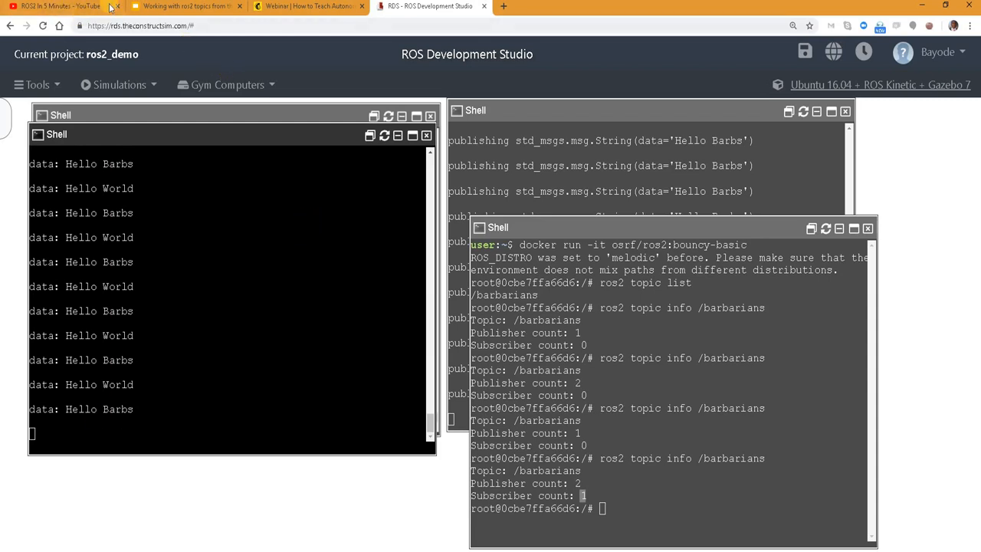
mouse_move(306, 6)
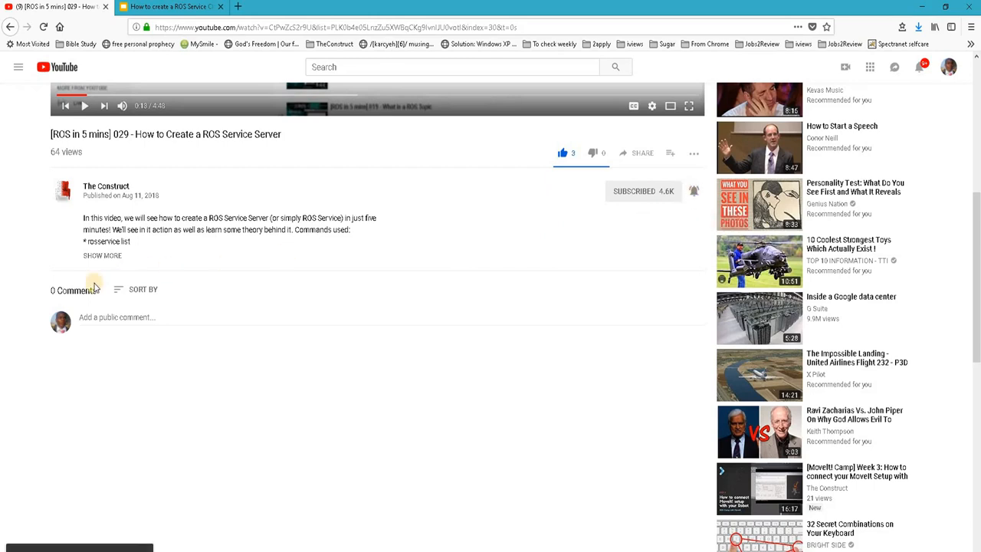
- Highlight the Comments label under the How to Create a ROS Service Server video
double_click(77, 290)
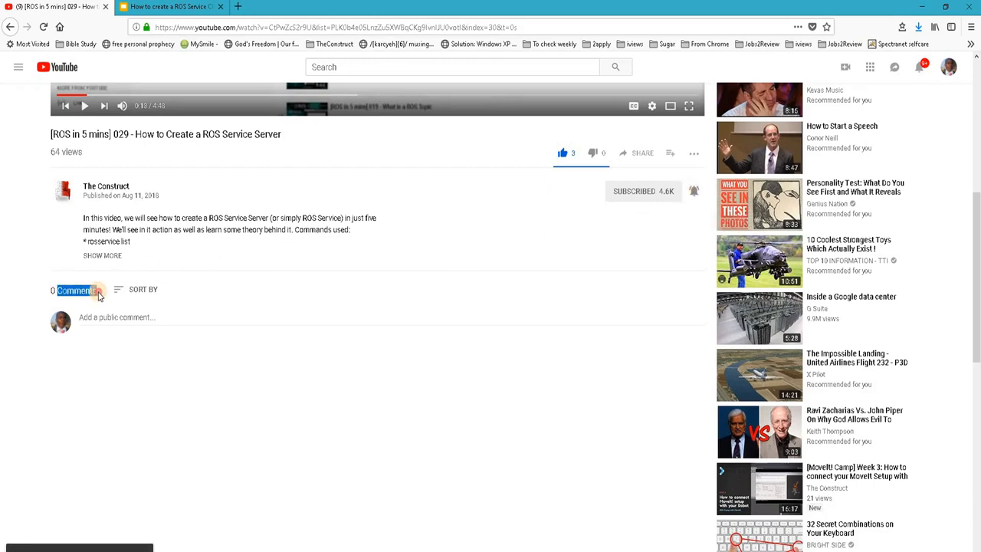